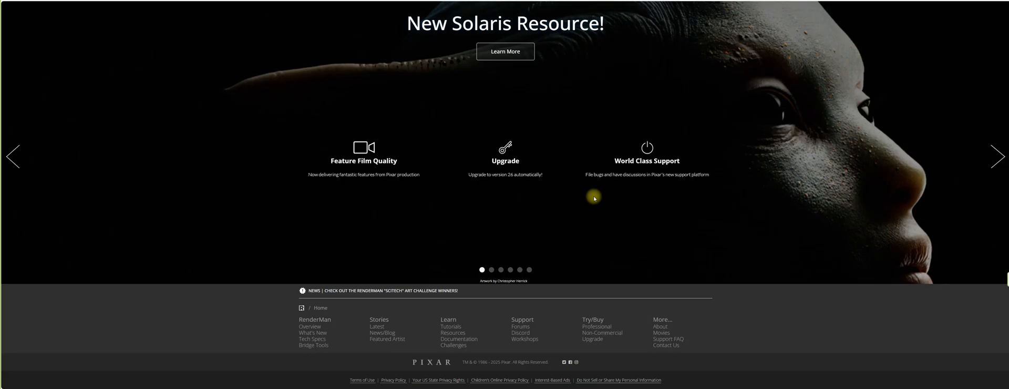
{"action": "mouse_move", "coordinate": [977, 3]}
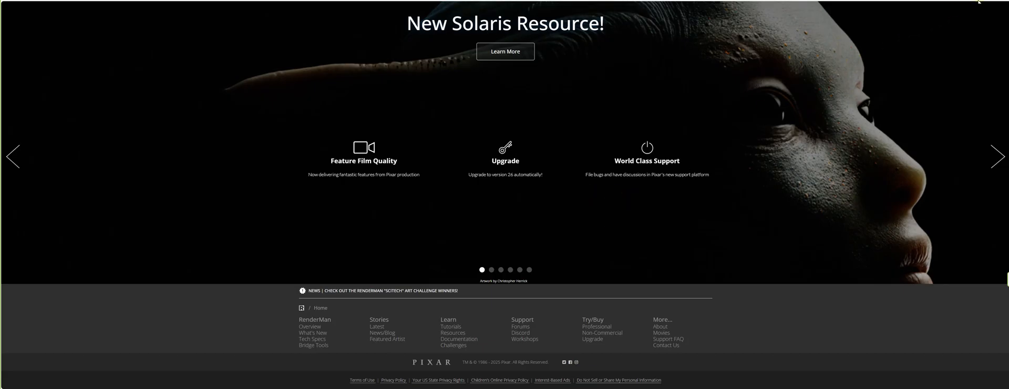
{"action": "mouse_move", "coordinate": [876, 114]}
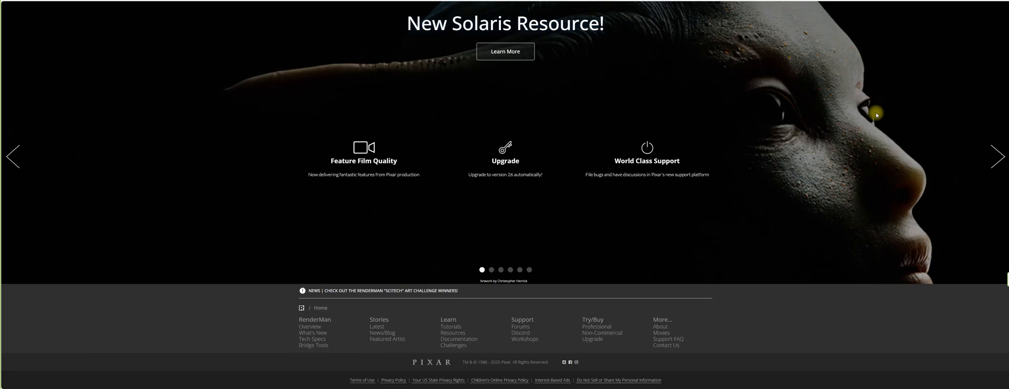
{"action": "mouse_move", "coordinate": [990, 155]}
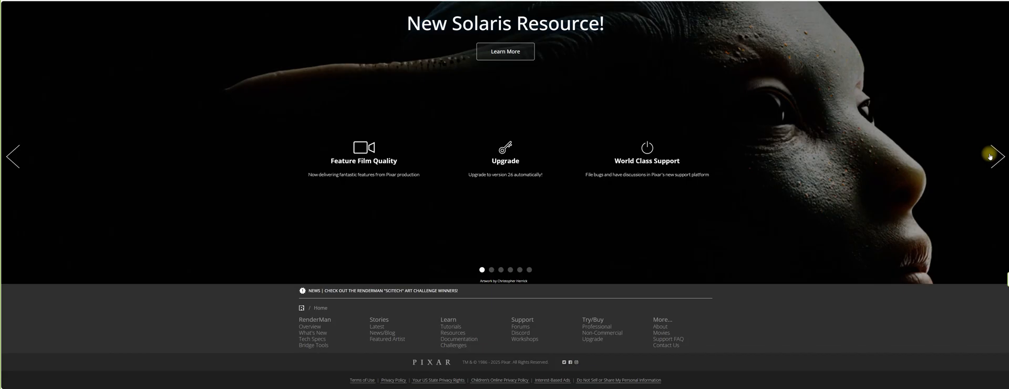
Step: Cycle the homepage carousel through all six featured stories and back to 'RenderMan at ILM | The Creator'
{"action": "left_click", "coordinate": [992, 156]}
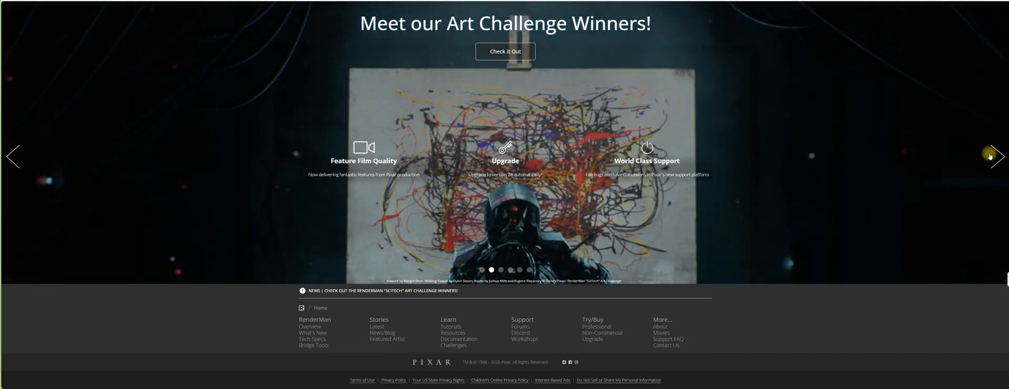
{"action": "left_click", "coordinate": [997, 157]}
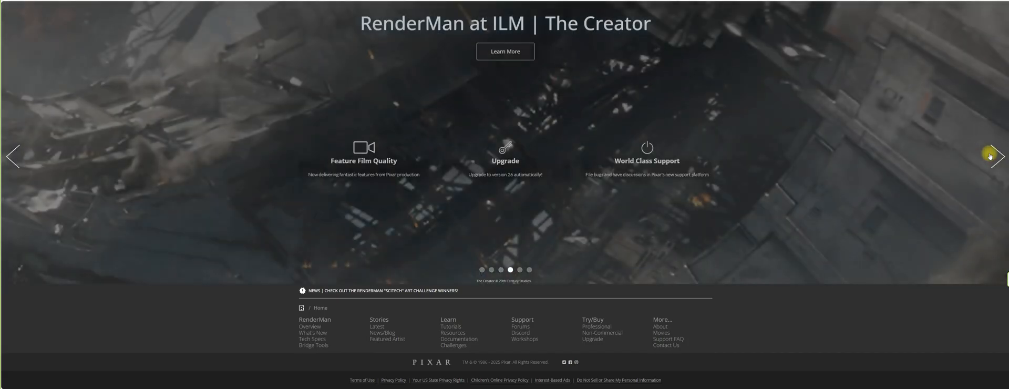
{"action": "left_click", "coordinate": [991, 157]}
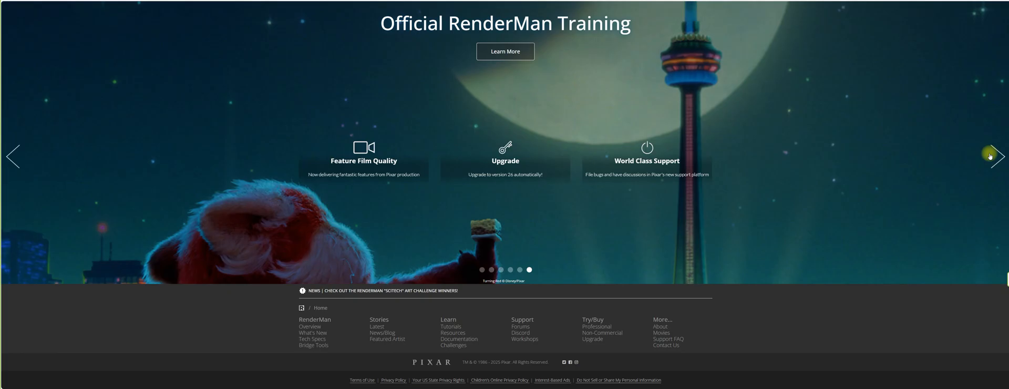
{"action": "left_click", "coordinate": [990, 157]}
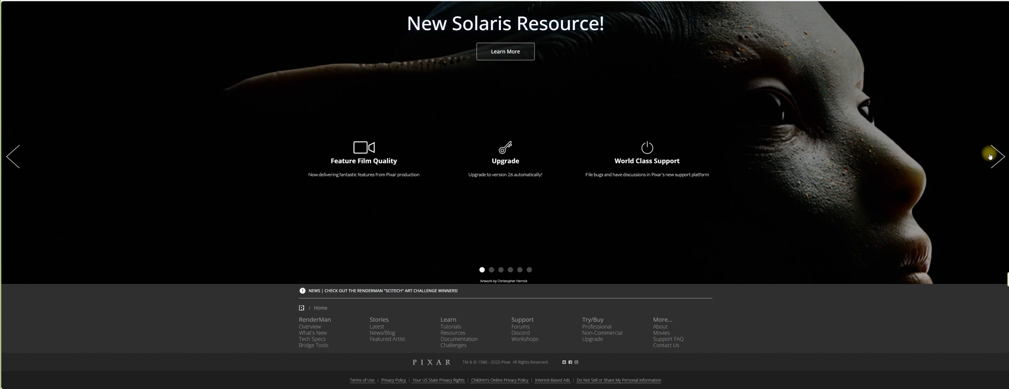
{"action": "left_click", "coordinate": [996, 156]}
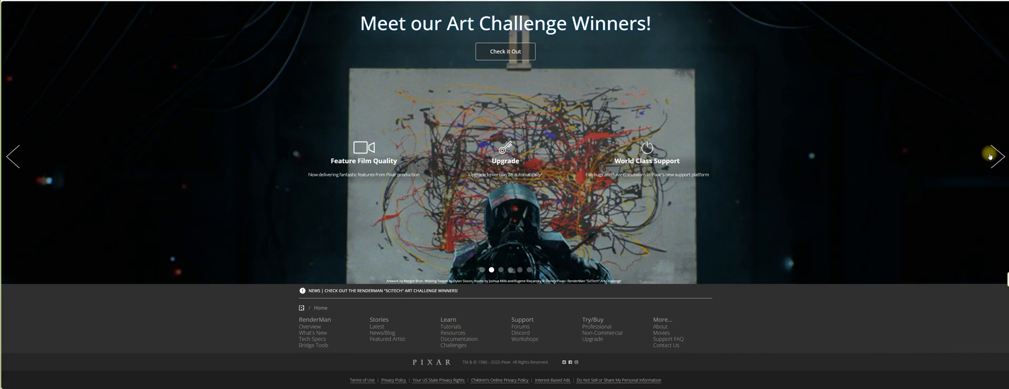
{"action": "left_click", "coordinate": [997, 156]}
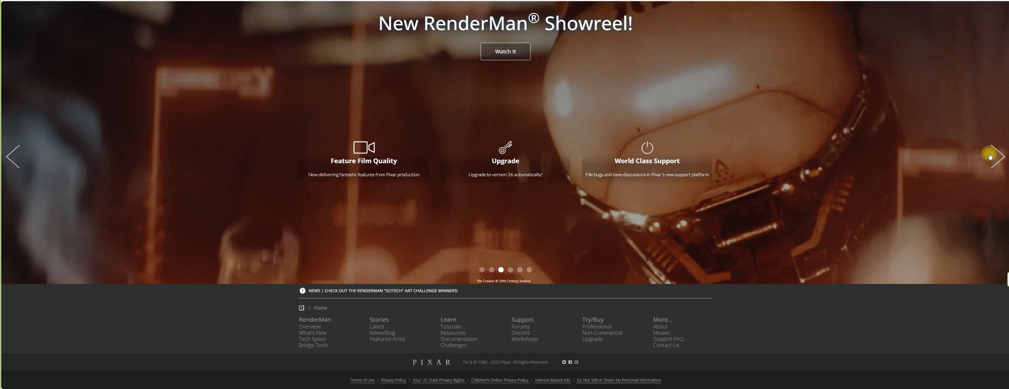
{"action": "left_click", "coordinate": [996, 157]}
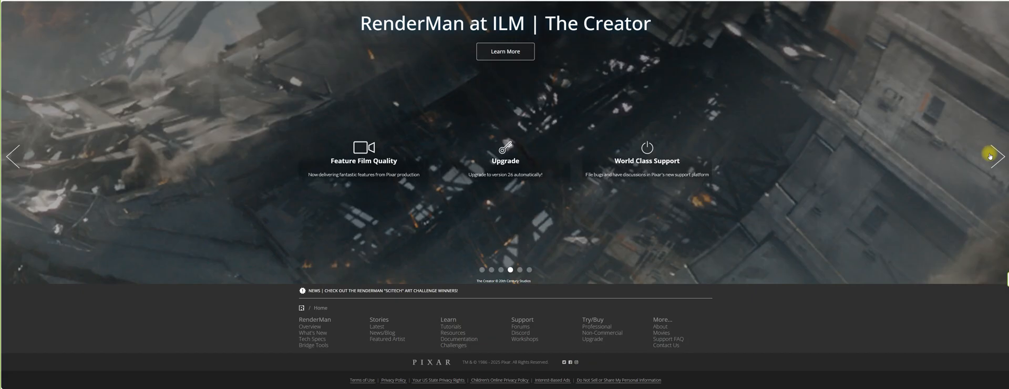
{"action": "left_click", "coordinate": [997, 157]}
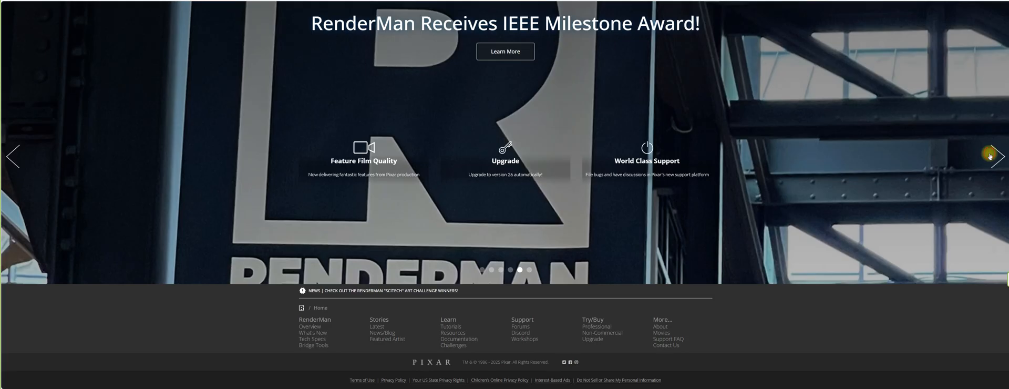
{"action": "left_click", "coordinate": [999, 157]}
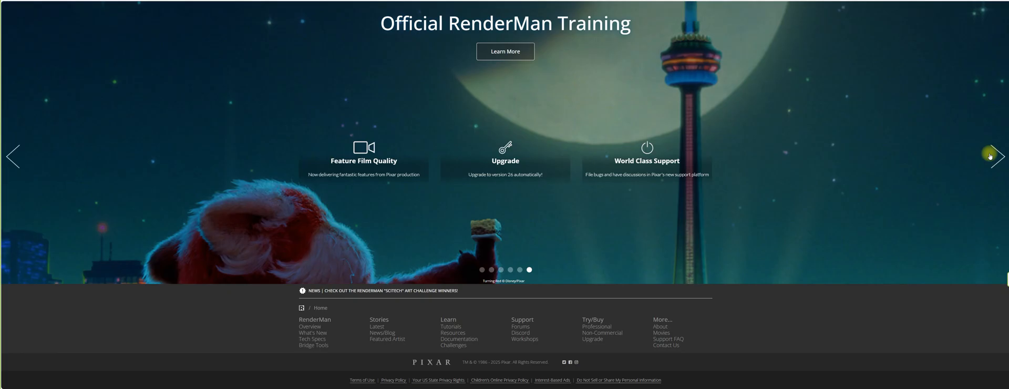
{"action": "left_click", "coordinate": [997, 157]}
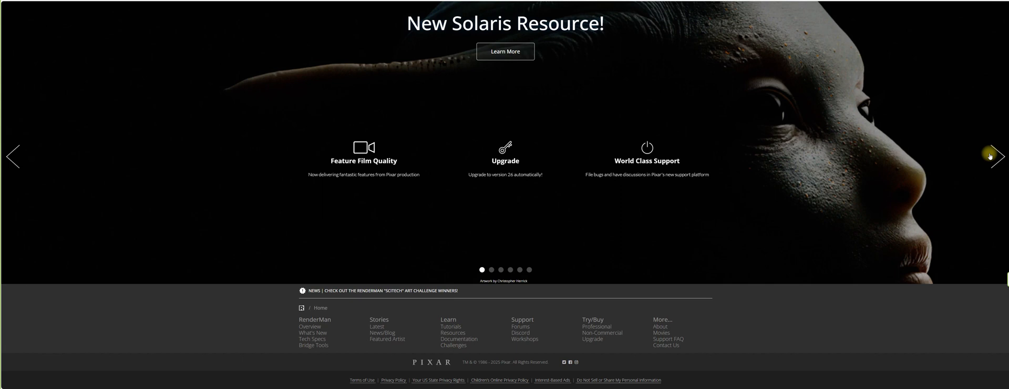
{"action": "left_click", "coordinate": [993, 156]}
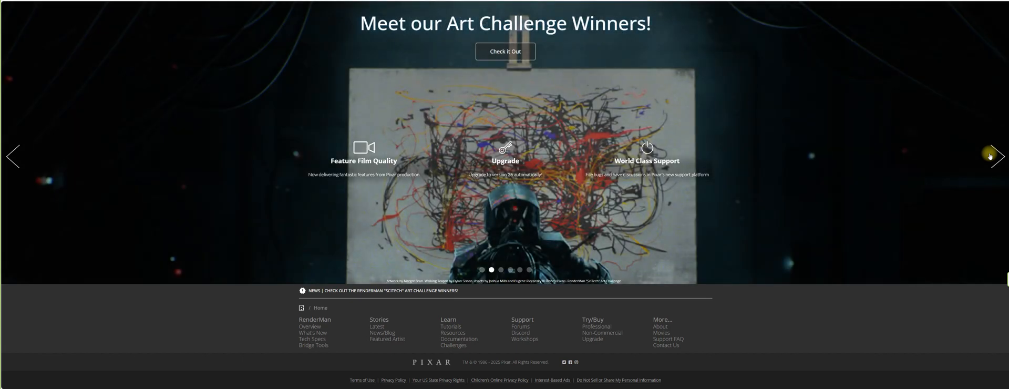
{"action": "left_click", "coordinate": [994, 155]}
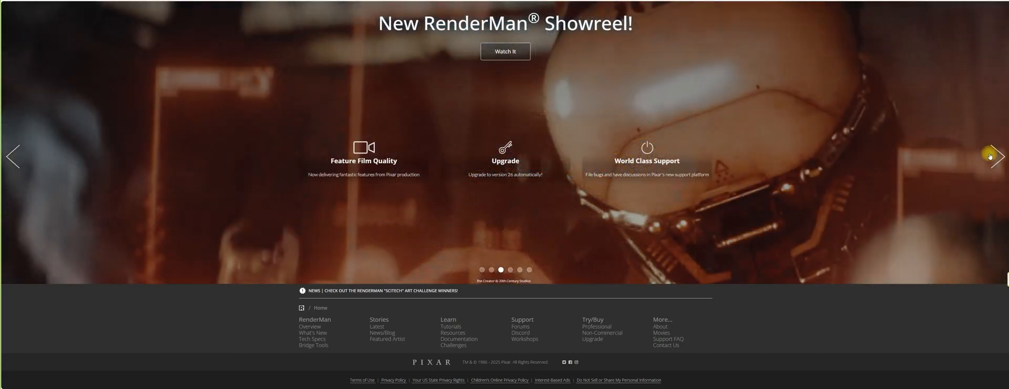
{"action": "left_click", "coordinate": [997, 156]}
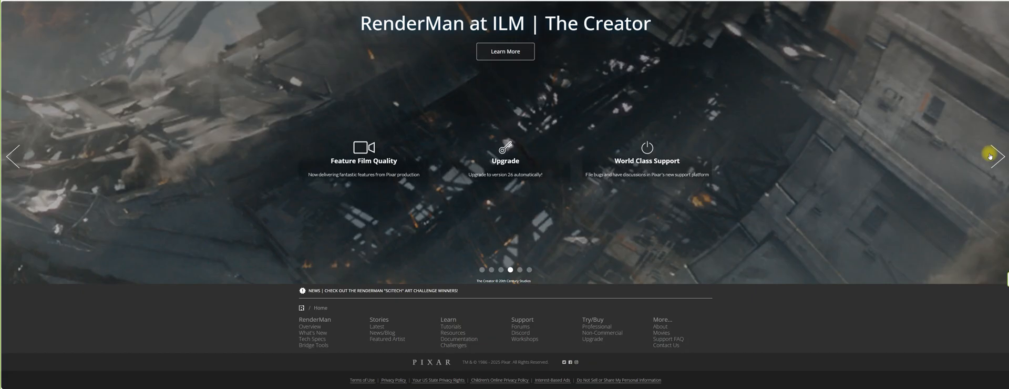
{"action": "left_click", "coordinate": [998, 157]}
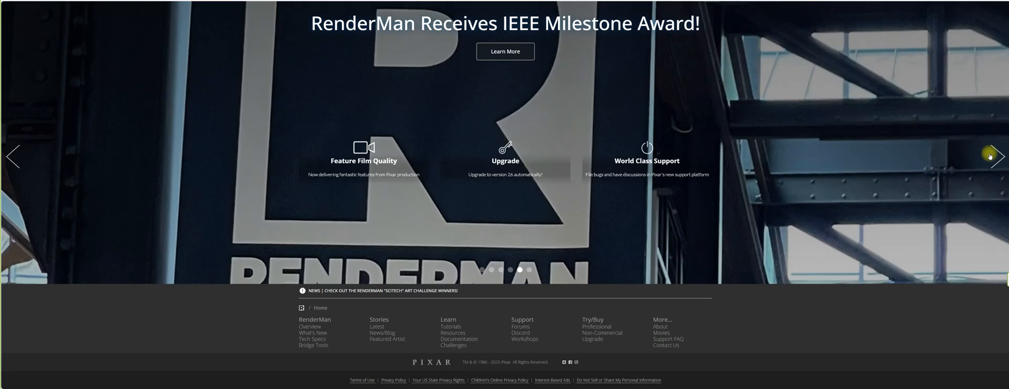
{"action": "left_click", "coordinate": [997, 156]}
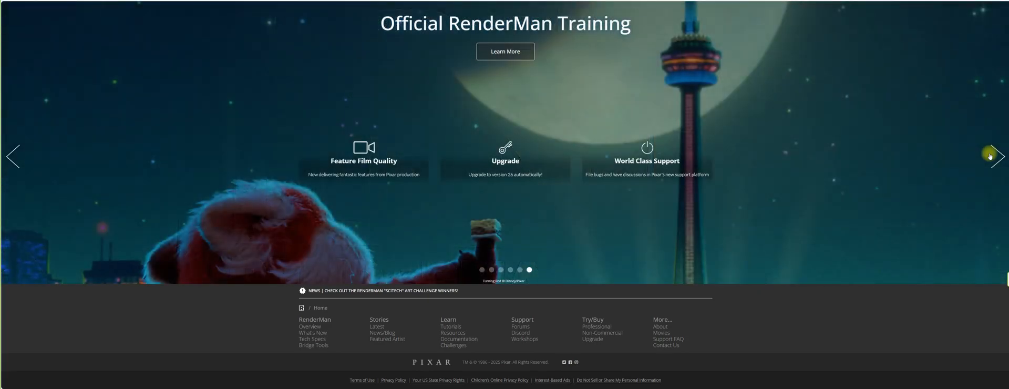
{"action": "left_click", "coordinate": [990, 156]}
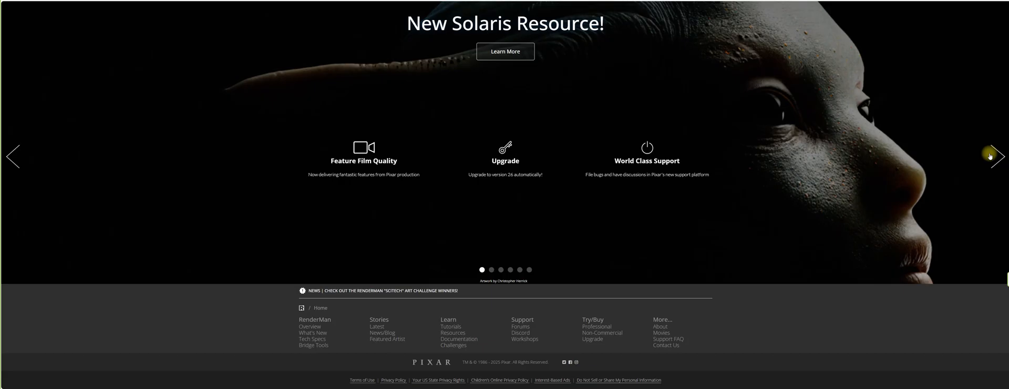
{"action": "left_click", "coordinate": [991, 155]}
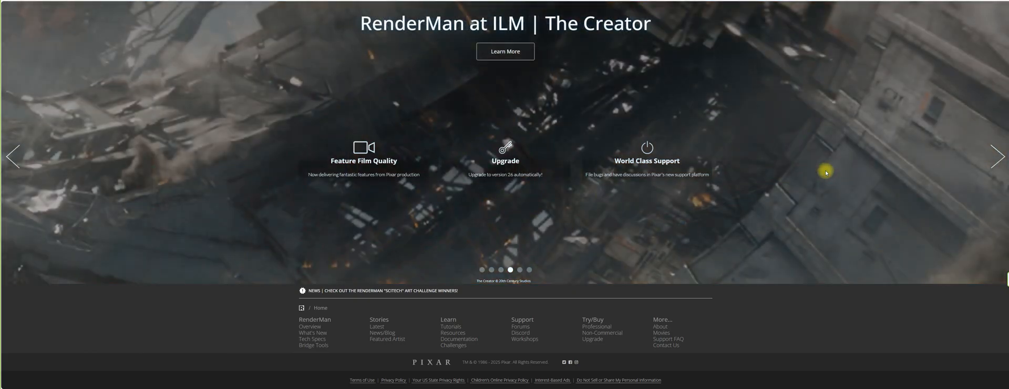
{"action": "mouse_move", "coordinate": [824, 177]}
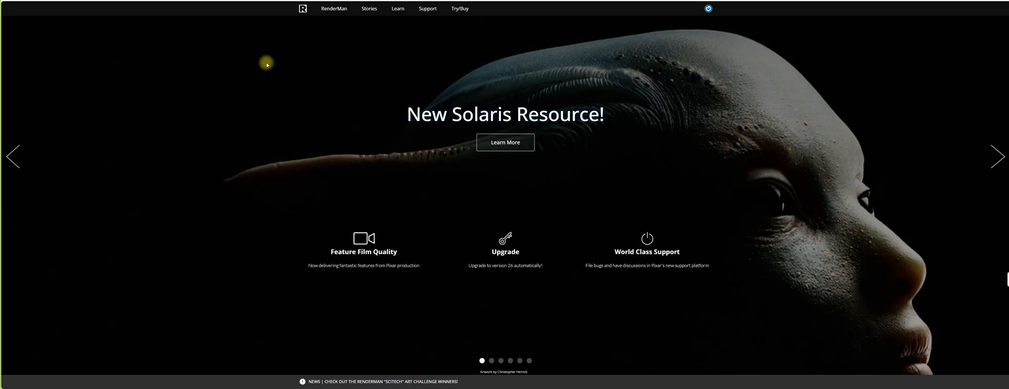
{"action": "mouse_move", "coordinate": [328, 82]}
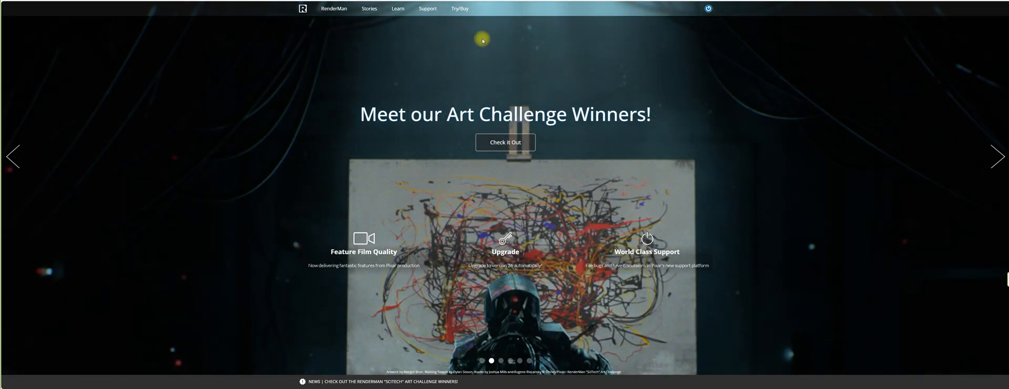
{"action": "mouse_move", "coordinate": [653, 28]}
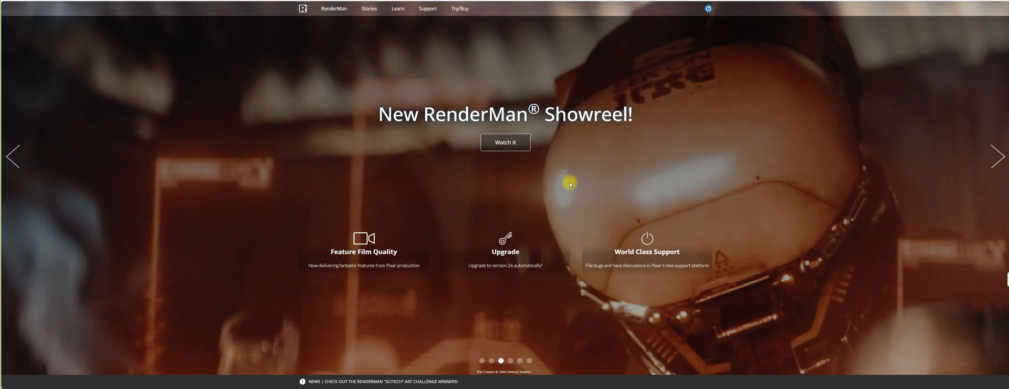
Step: Go to the Try/Buy page showing Professional and Non-Commercial options
{"action": "left_click", "coordinate": [460, 9]}
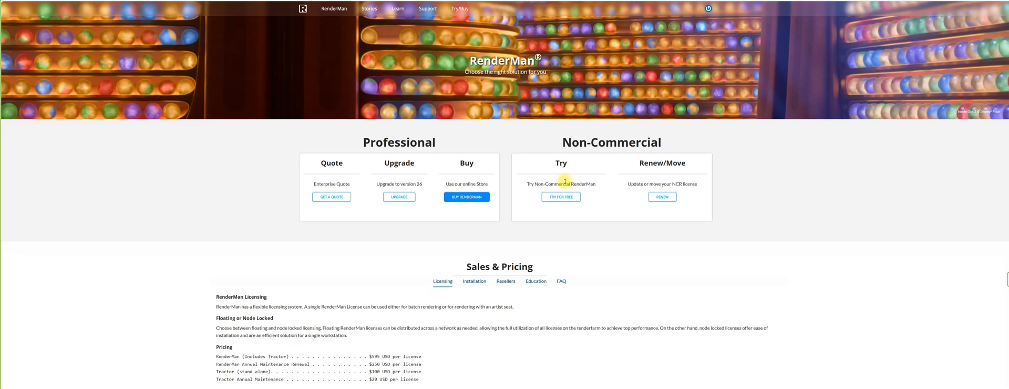
{"action": "mouse_move", "coordinate": [578, 182]}
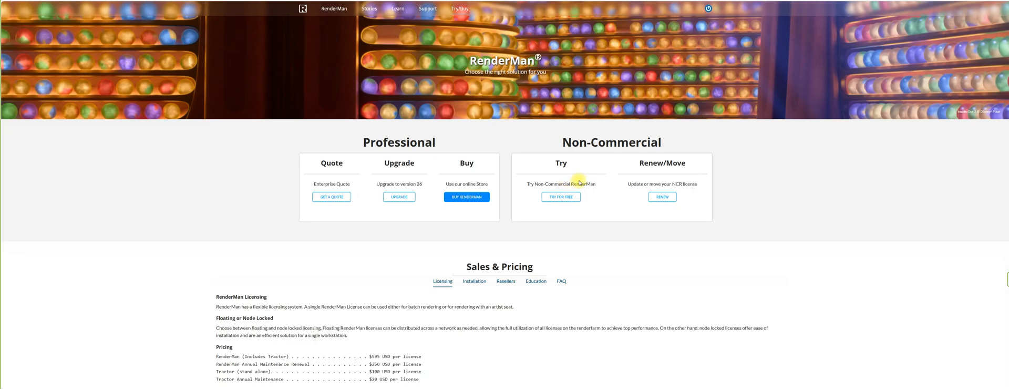
{"action": "mouse_move", "coordinate": [534, 250]}
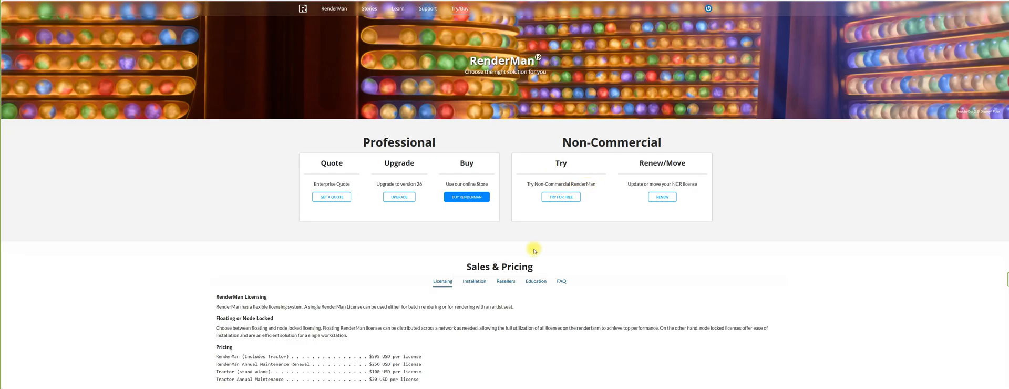
{"action": "mouse_move", "coordinate": [591, 235]}
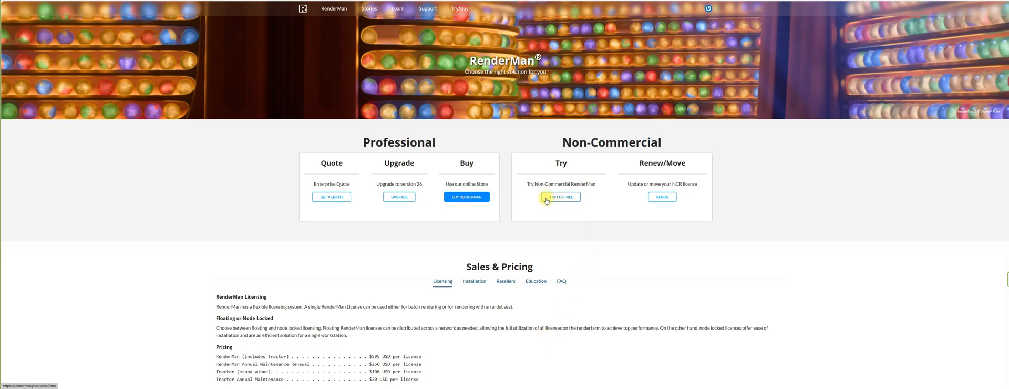
{"action": "mouse_move", "coordinate": [590, 255]}
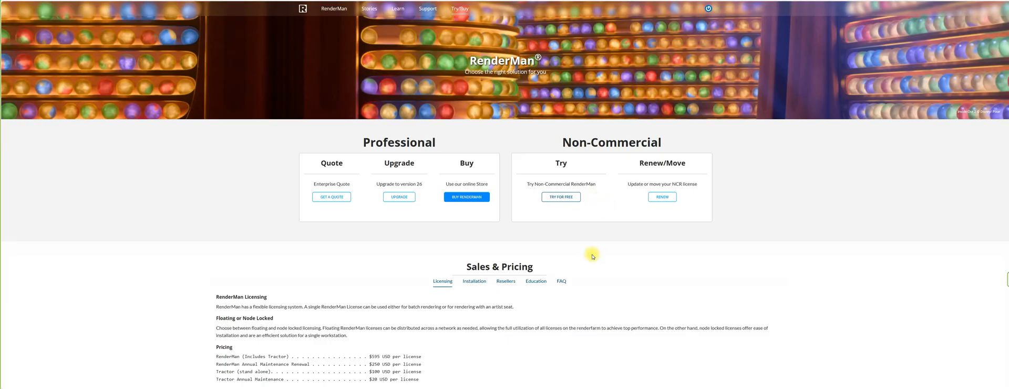
Step: Choose TRY FOR FREE under Non-Commercial and skim the page's FAQs back to the top
{"action": "left_click", "coordinate": [560, 197]}
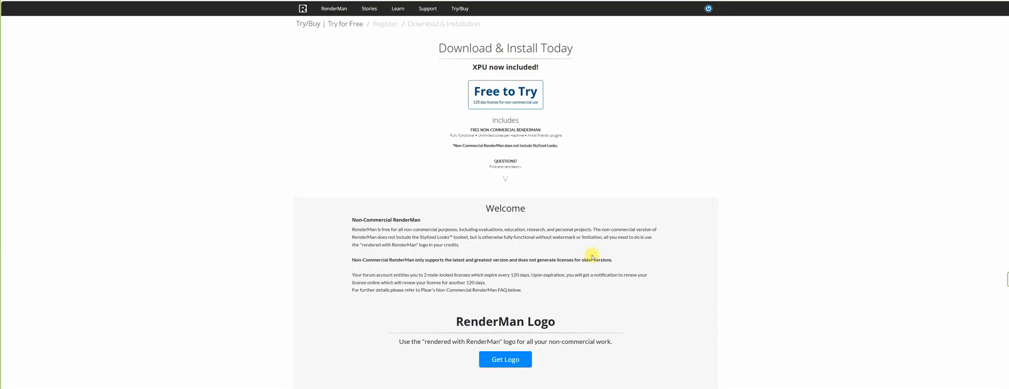
{"action": "scroll", "scroll_direction": "down", "scroll_amount": 3}
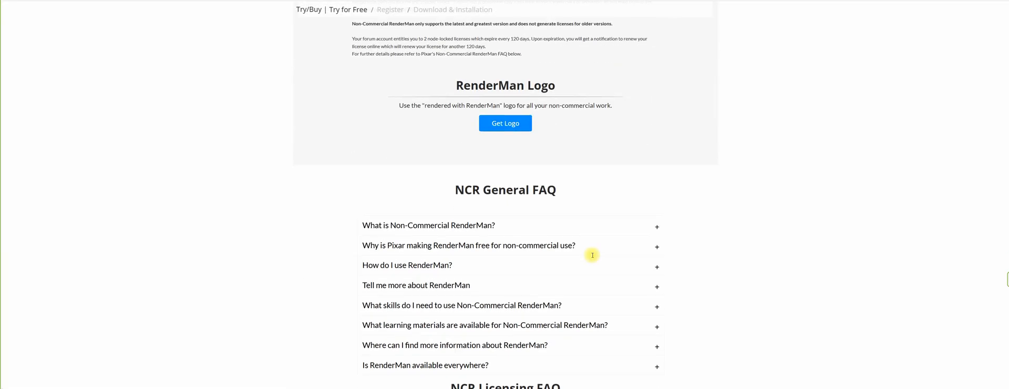
{"action": "scroll", "scroll_direction": "down", "scroll_amount": 3}
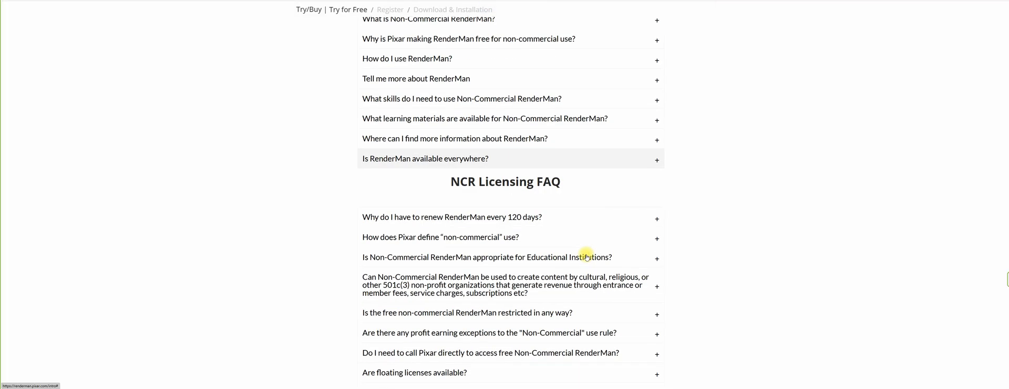
{"action": "scroll", "scroll_direction": "down", "scroll_amount": 3}
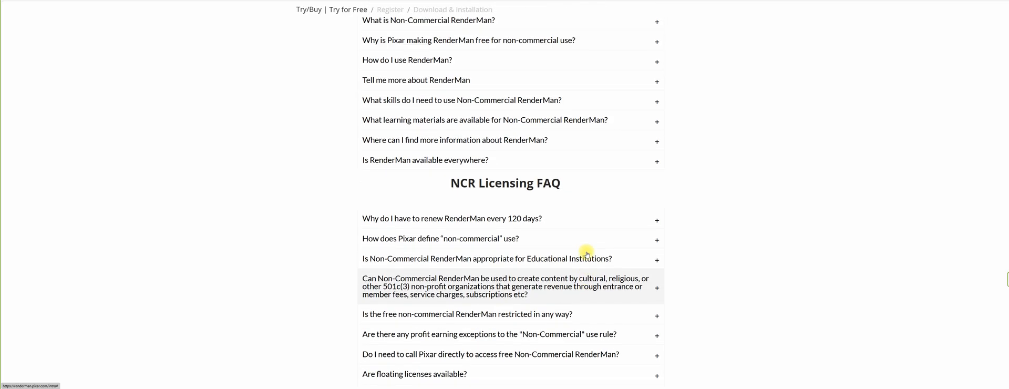
{"action": "scroll", "scroll_direction": "up", "scroll_amount": 3}
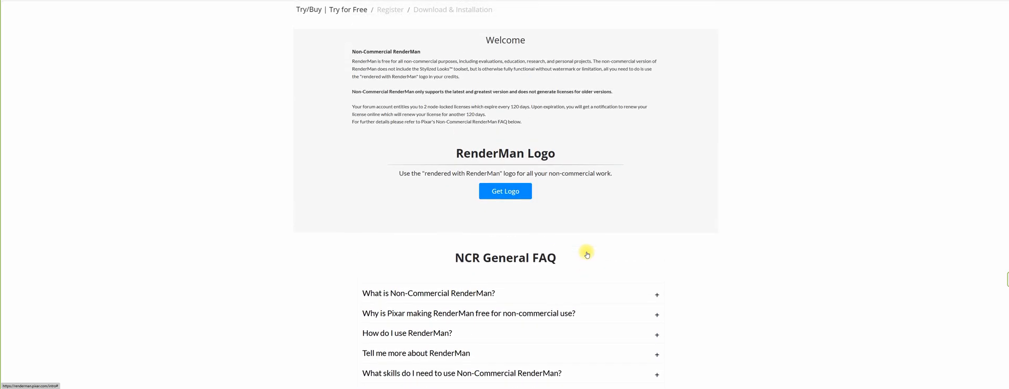
{"action": "scroll", "scroll_direction": "up", "scroll_amount": 3}
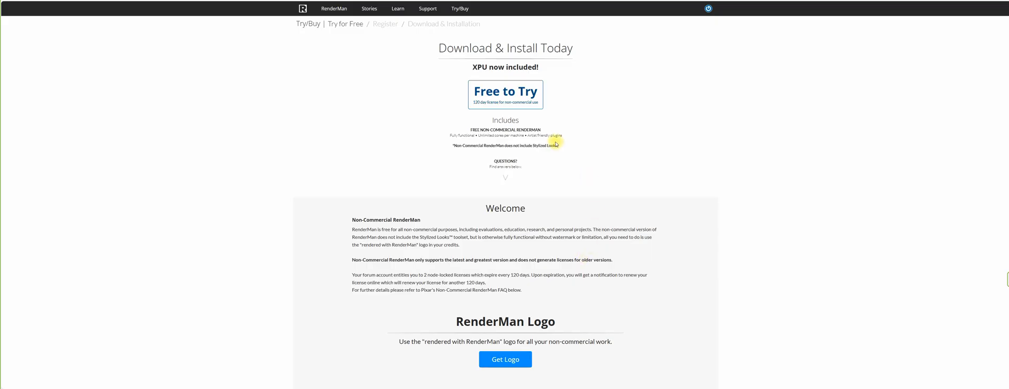
{"action": "mouse_move", "coordinate": [482, 107]}
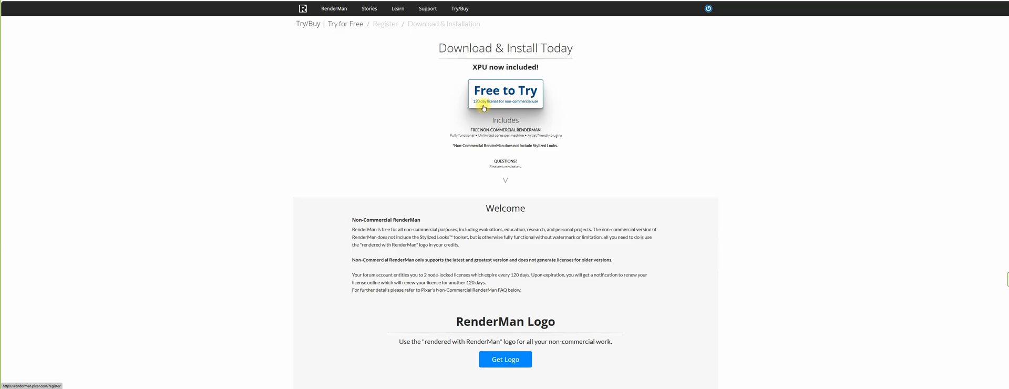
{"action": "mouse_move", "coordinate": [531, 108]}
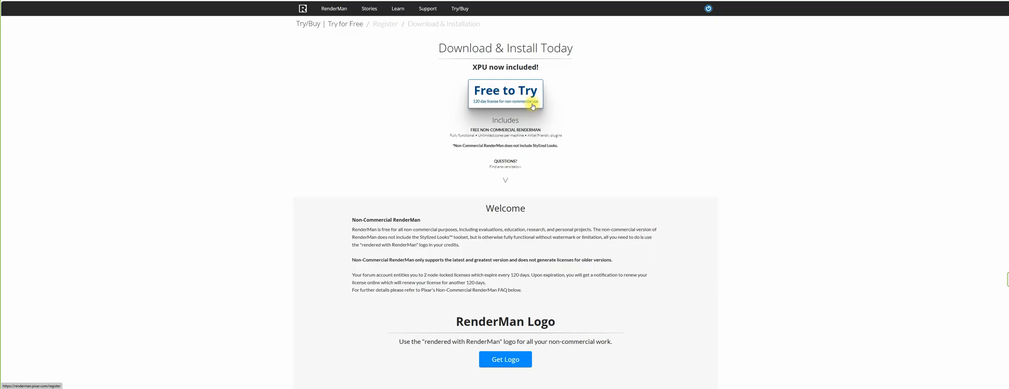
Step: Start the free non-commercial registration form for the RenderMan trial
{"action": "left_click", "coordinate": [506, 93]}
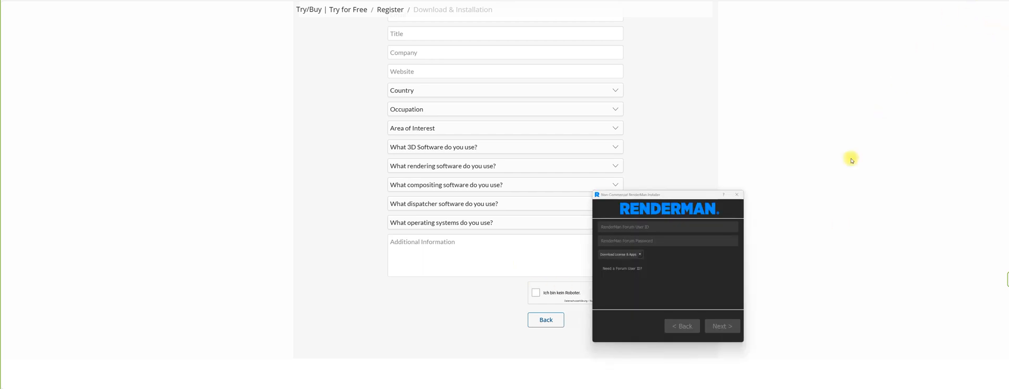
{"action": "mouse_move", "coordinate": [851, 151]}
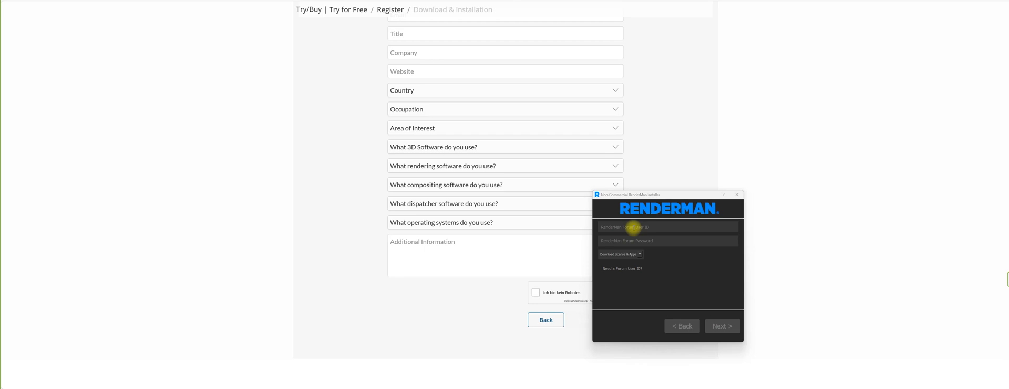
{"action": "mouse_move", "coordinate": [711, 237]}
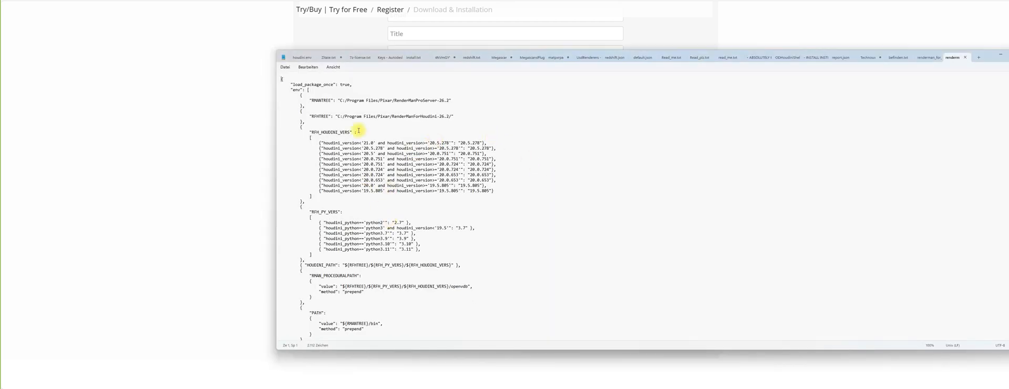
Step: Scroll through renderman_for_houdini.json's RMANTREE and RFHTREE path entries
{"action": "scroll", "scroll_direction": "down", "scroll_amount": 3}
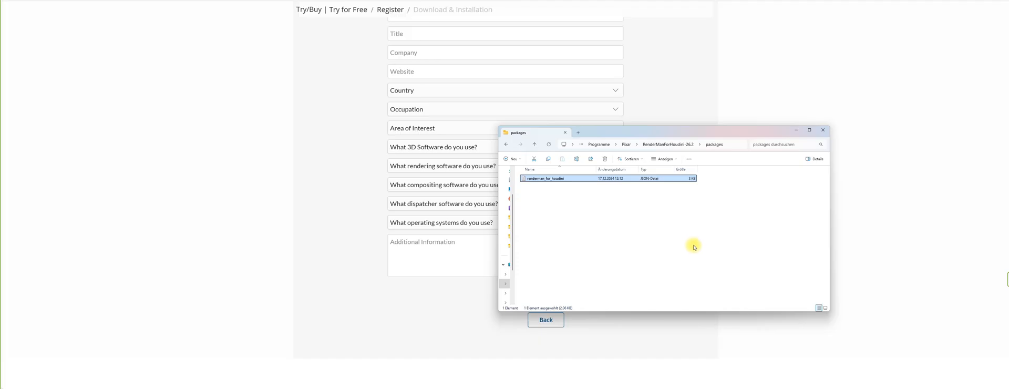
{"action": "mouse_move", "coordinate": [705, 226]}
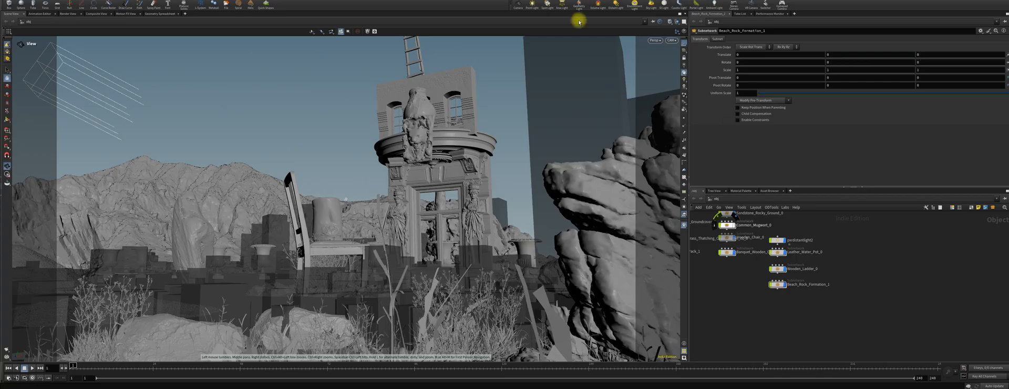
Step: Show the RenderMan menu with its render, light, material and preferences commands
{"action": "left_click", "coordinate": [139, 6]}
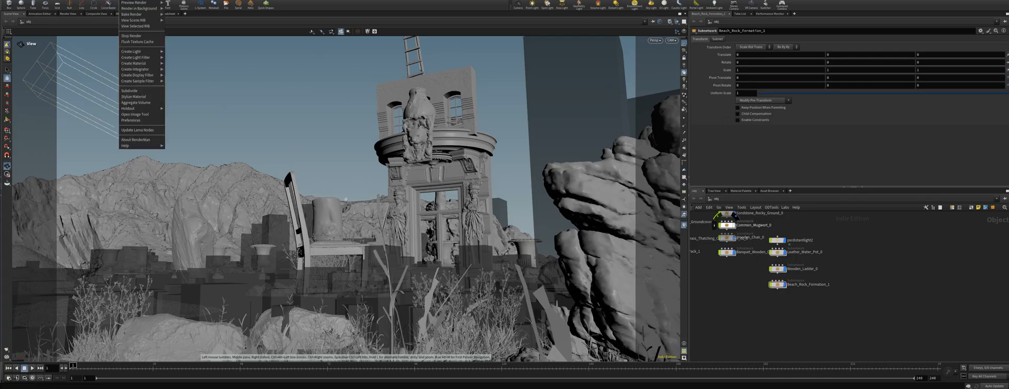
{"action": "mouse_move", "coordinate": [134, 63]}
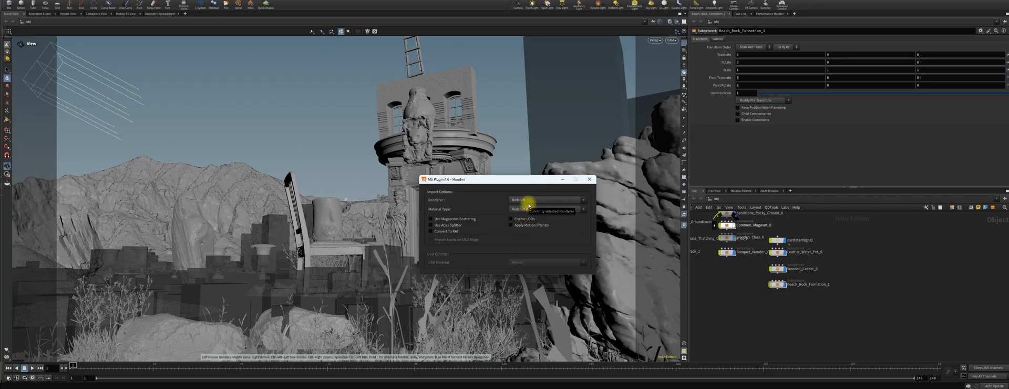
Step: Set the MS Plugin renderer to RenderMan with Pxr Surface materials and close the window
{"action": "left_click", "coordinate": [546, 200]}
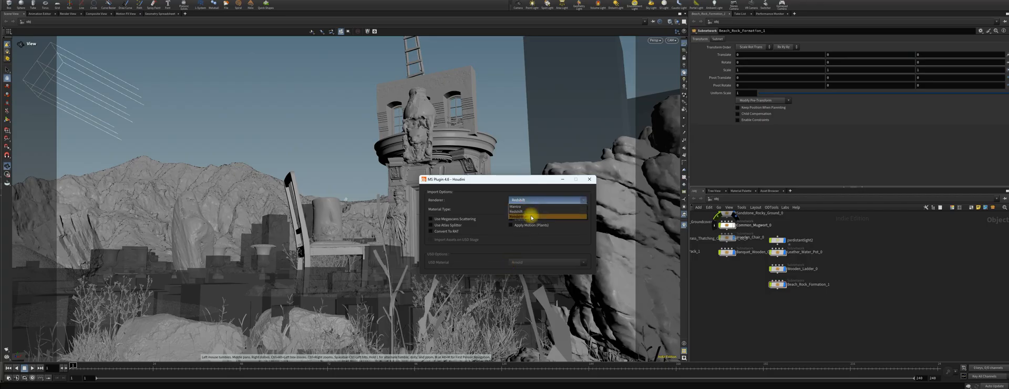
{"action": "left_click", "coordinate": [518, 213]}
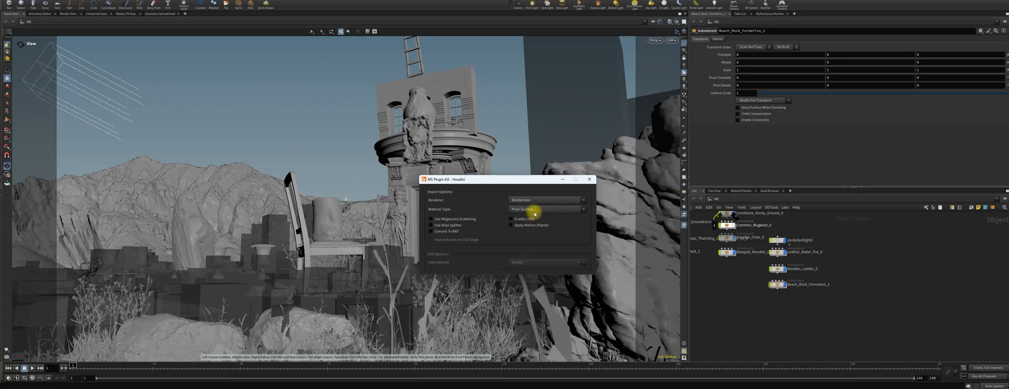
{"action": "mouse_move", "coordinate": [598, 200]}
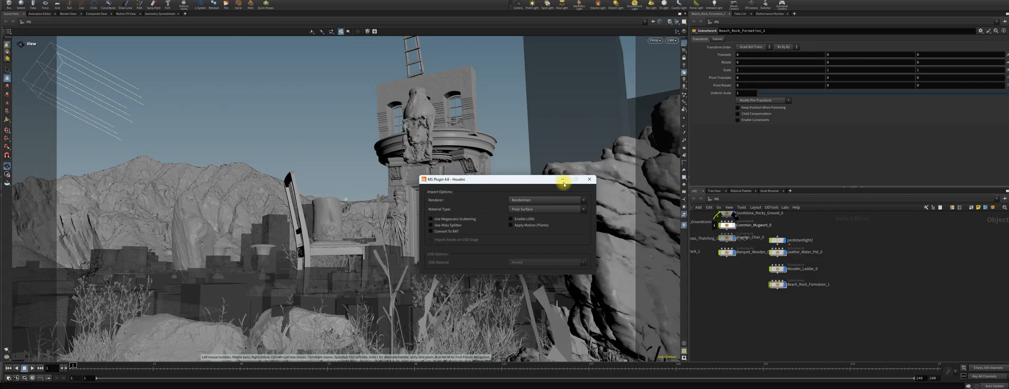
{"action": "left_click", "coordinate": [564, 179]}
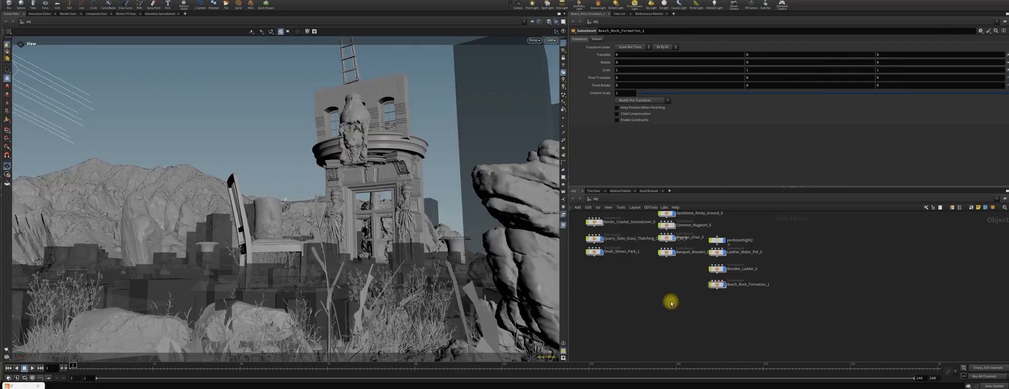
{"action": "mouse_move", "coordinate": [681, 280]}
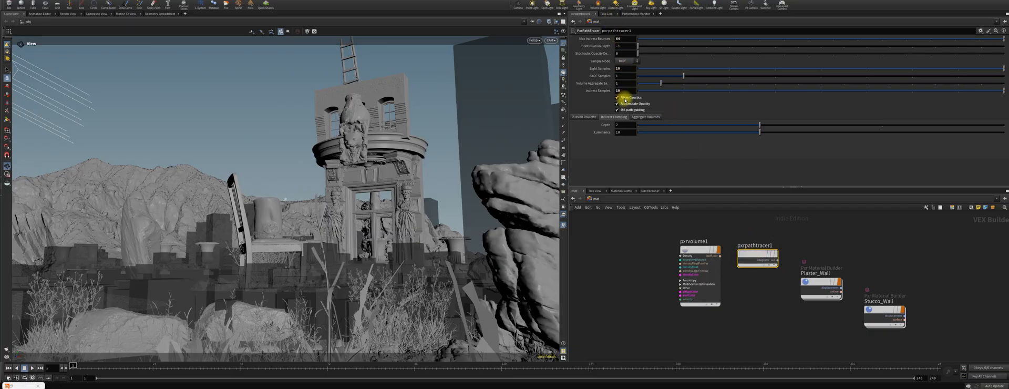
{"action": "mouse_move", "coordinate": [623, 100]}
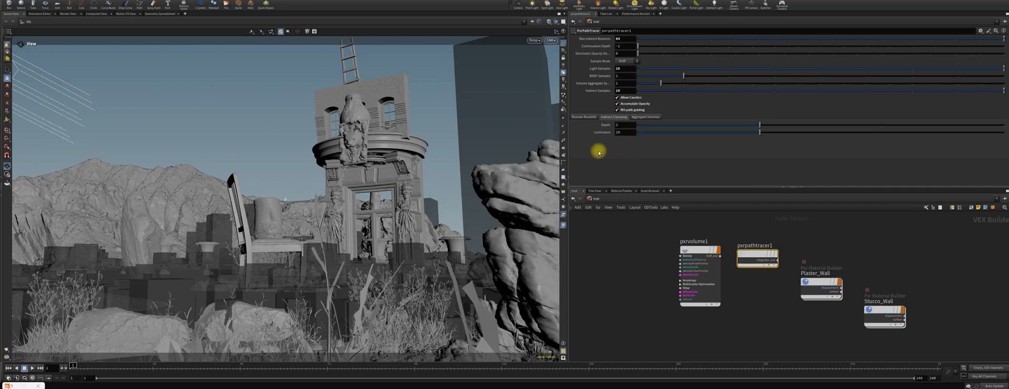
{"action": "mouse_move", "coordinate": [634, 149]}
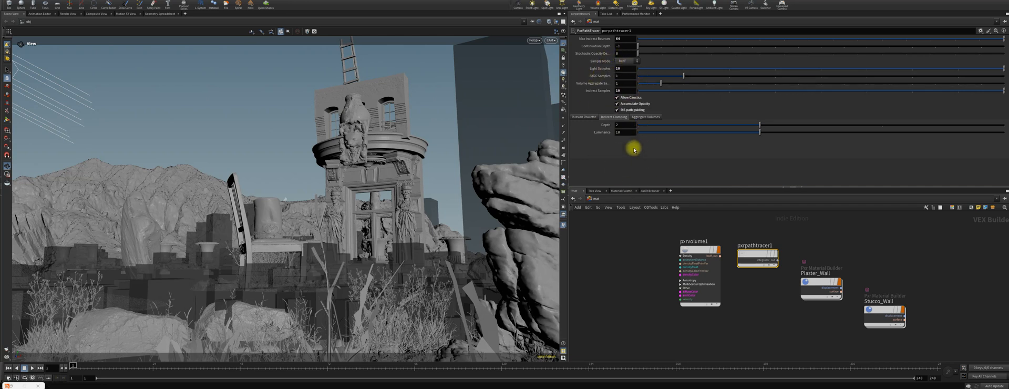
{"action": "mouse_move", "coordinate": [622, 145]}
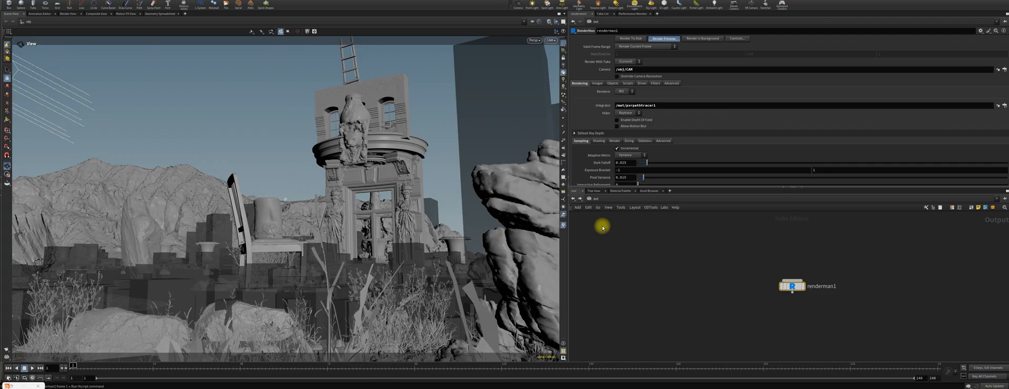
{"action": "mouse_move", "coordinate": [601, 221]}
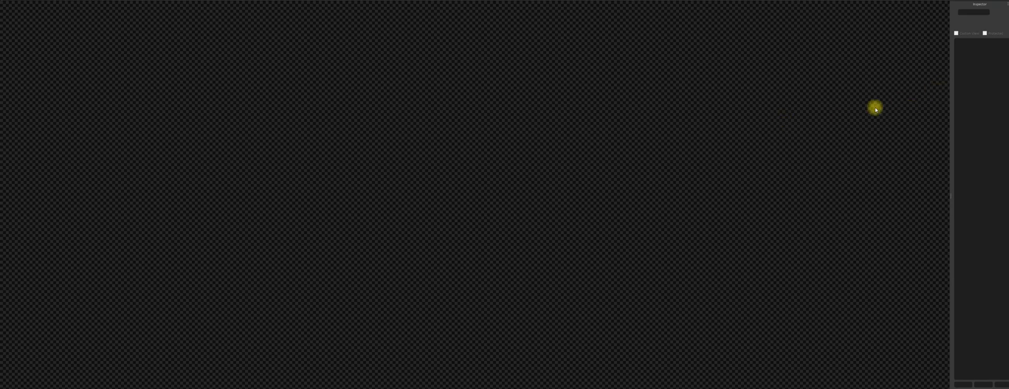
{"action": "mouse_move", "coordinate": [980, 9]}
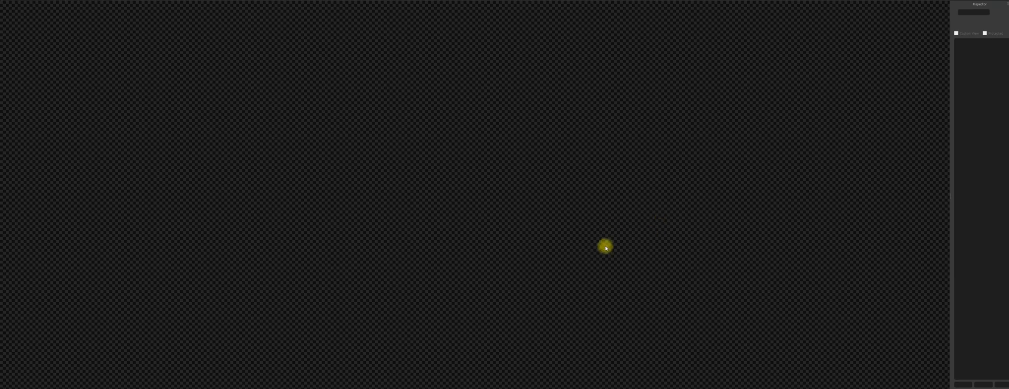
Step: Show the empty 'it' window's context menu with File, Catalog, Image and View commands
{"action": "right_click", "coordinate": [597, 240]}
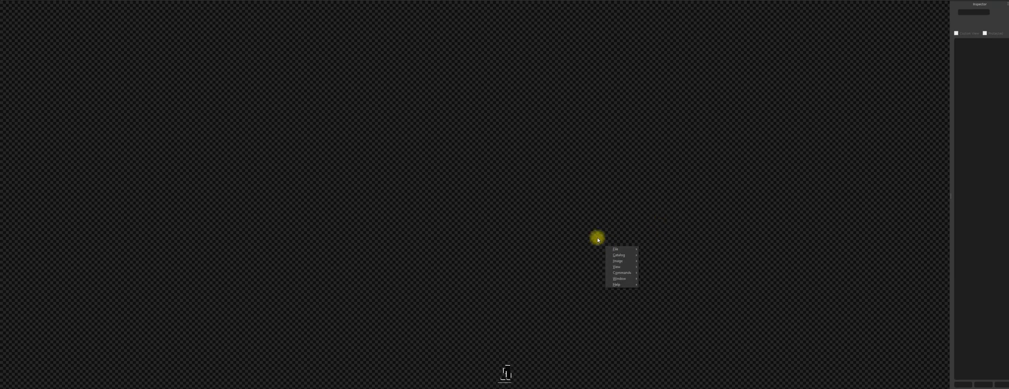